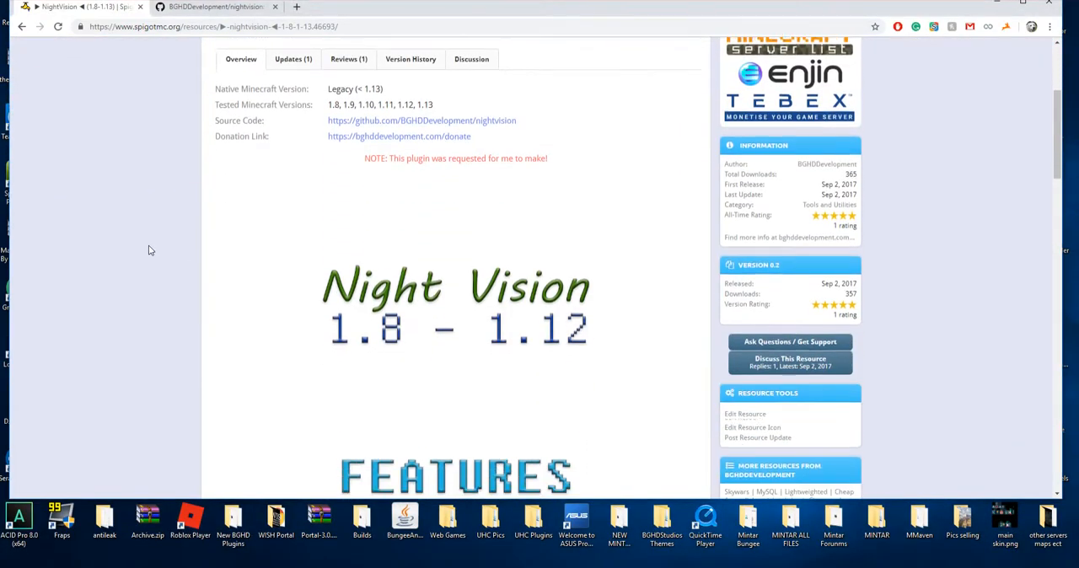
Review the NightVision Spigot page and follow its Source Code link to the GitHub repository.
scroll(down, 3)
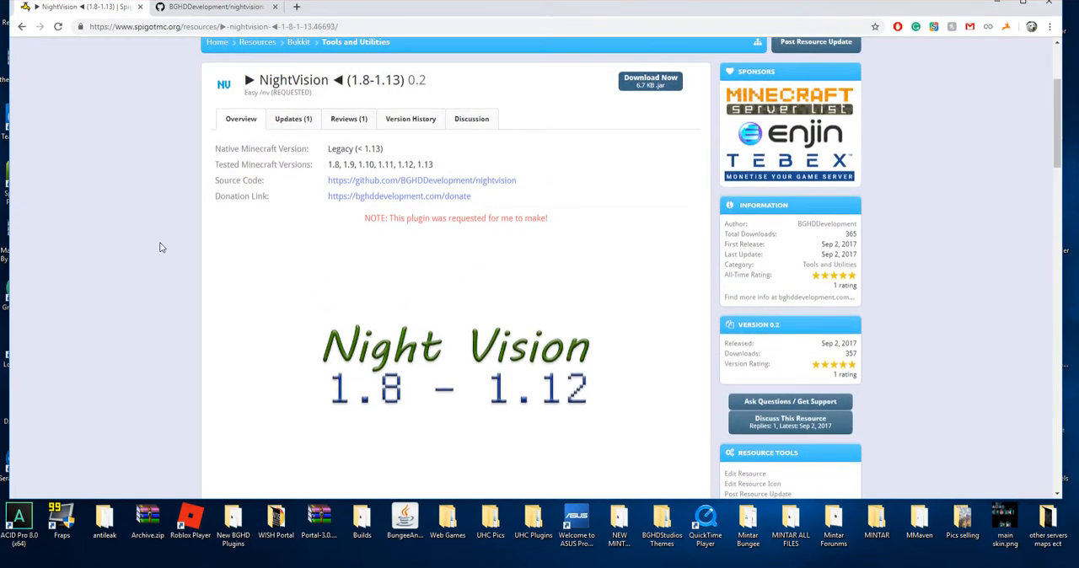
scroll(down, 3)
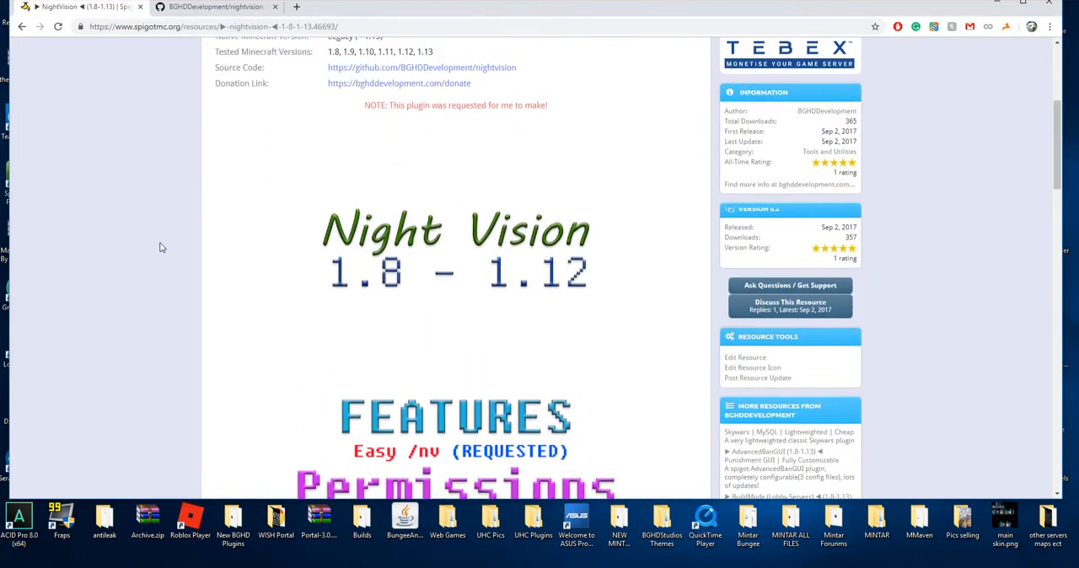
scroll(down, 3)
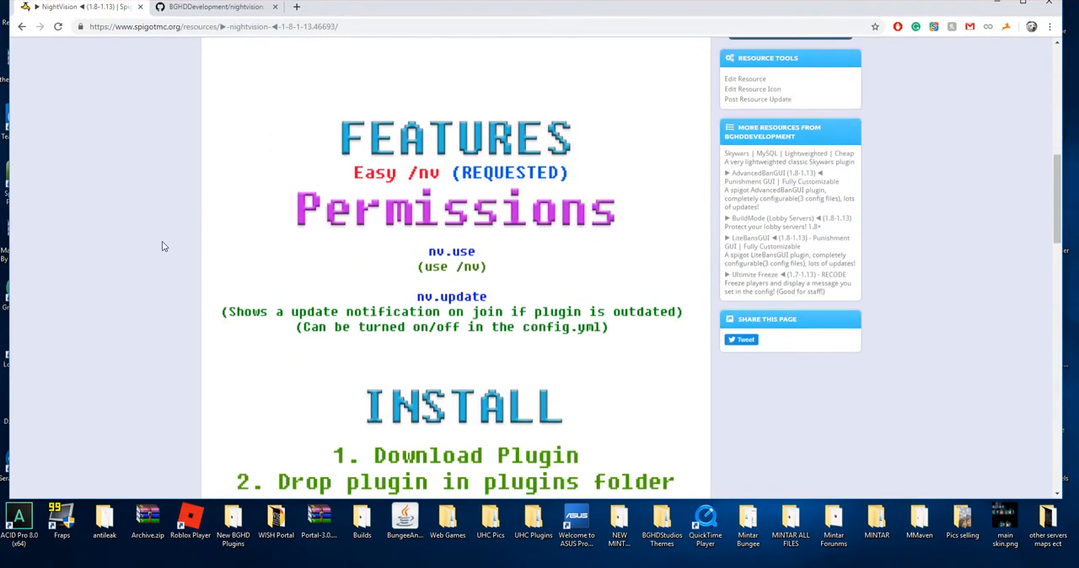
scroll(up, 3)
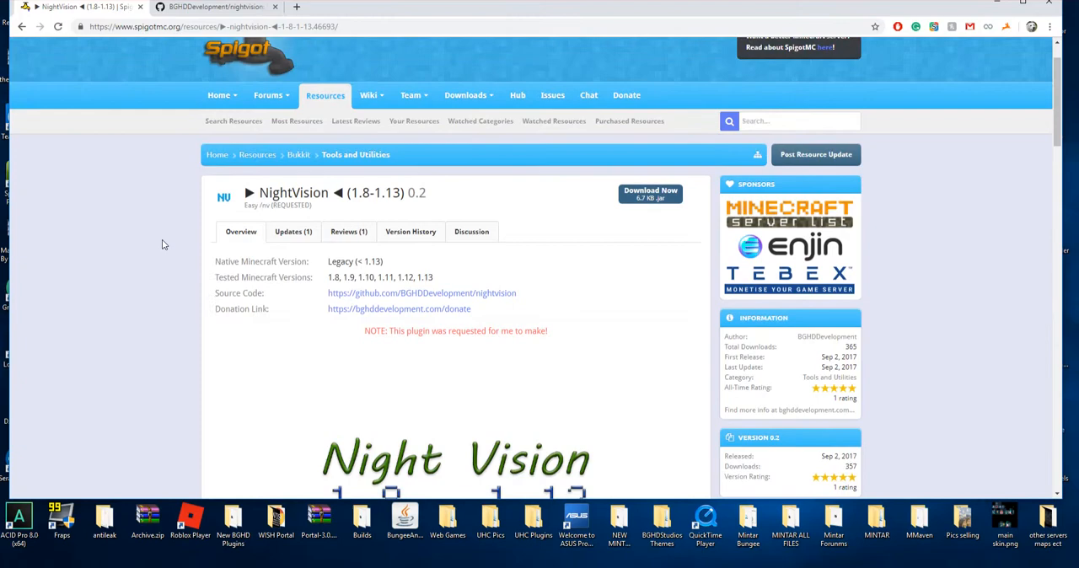
mouse_move(165, 236)
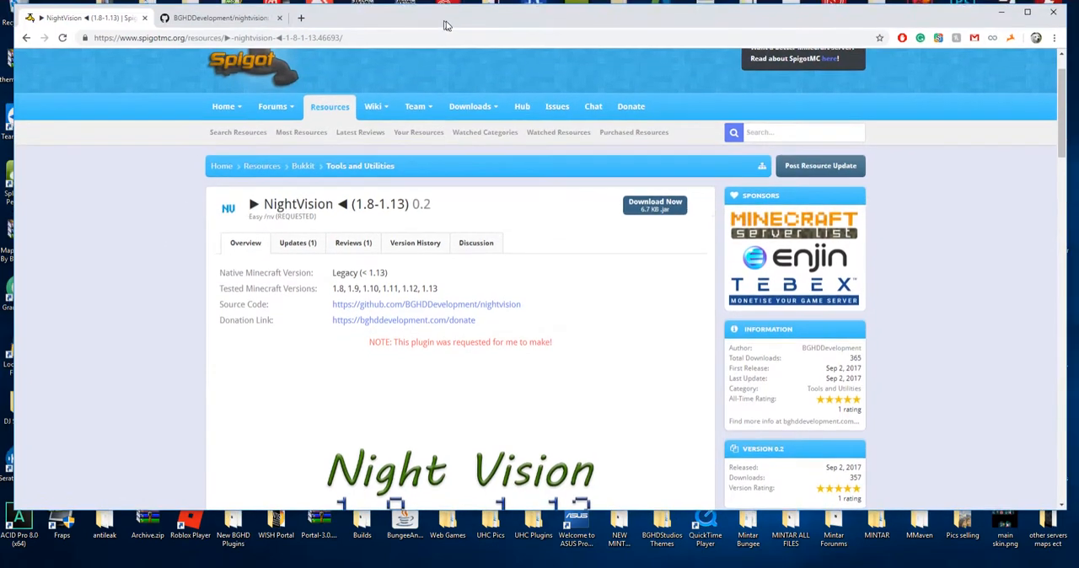
click(654, 205)
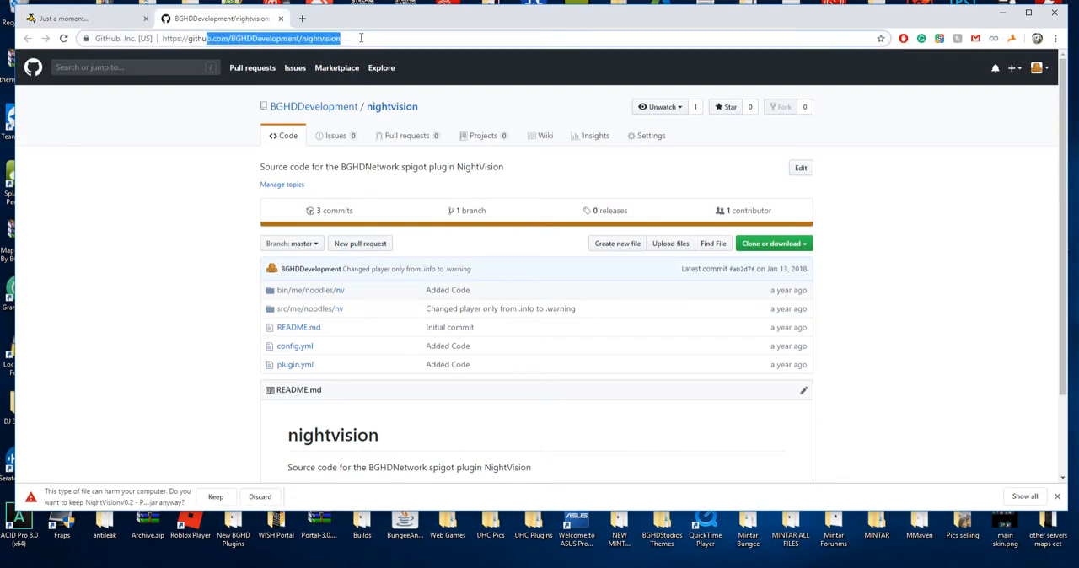
scroll(down, 3)
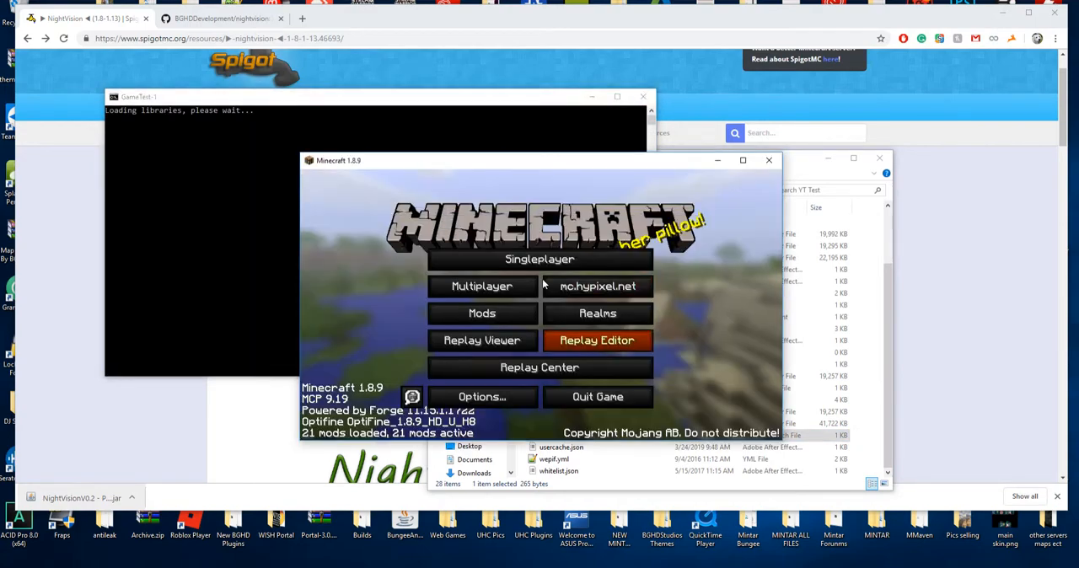
Enter Multiplayer from the Minecraft title screen to reach the test server.
click(482, 286)
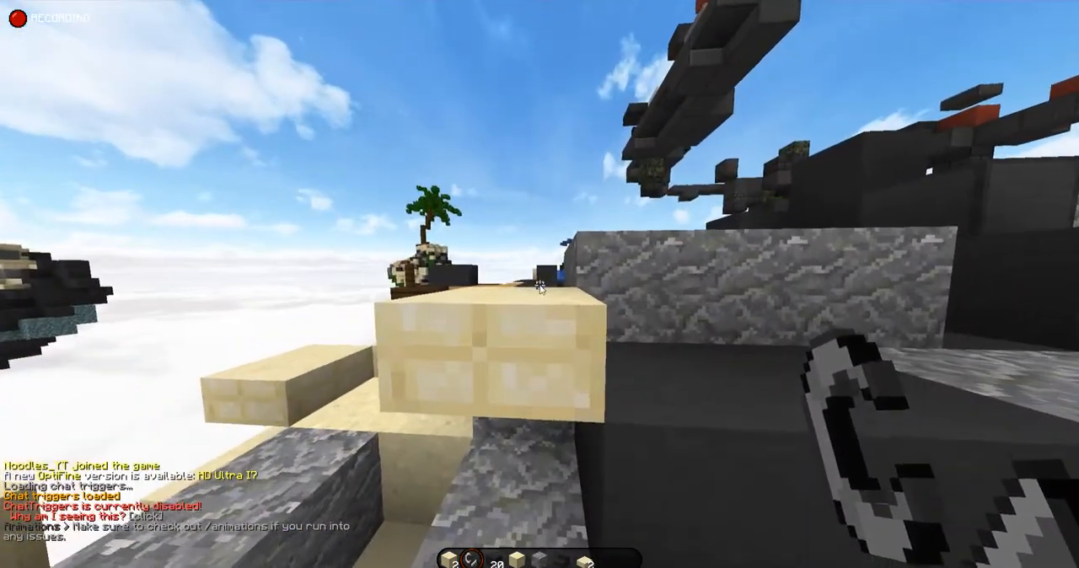
Bring up chat on the test server to issue the /nv night vision command.
key(e)
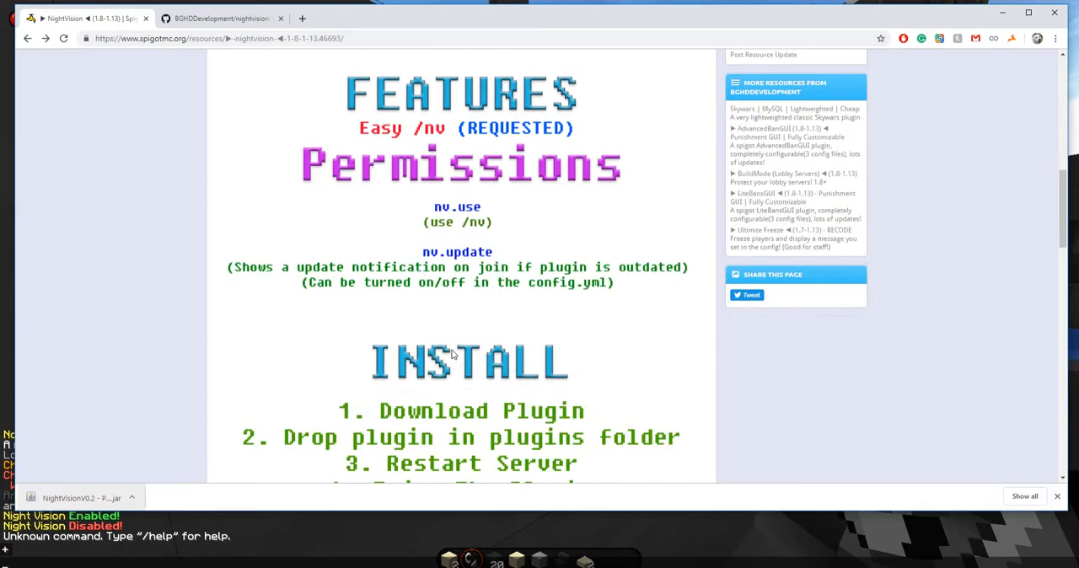
mouse_move(685, 532)
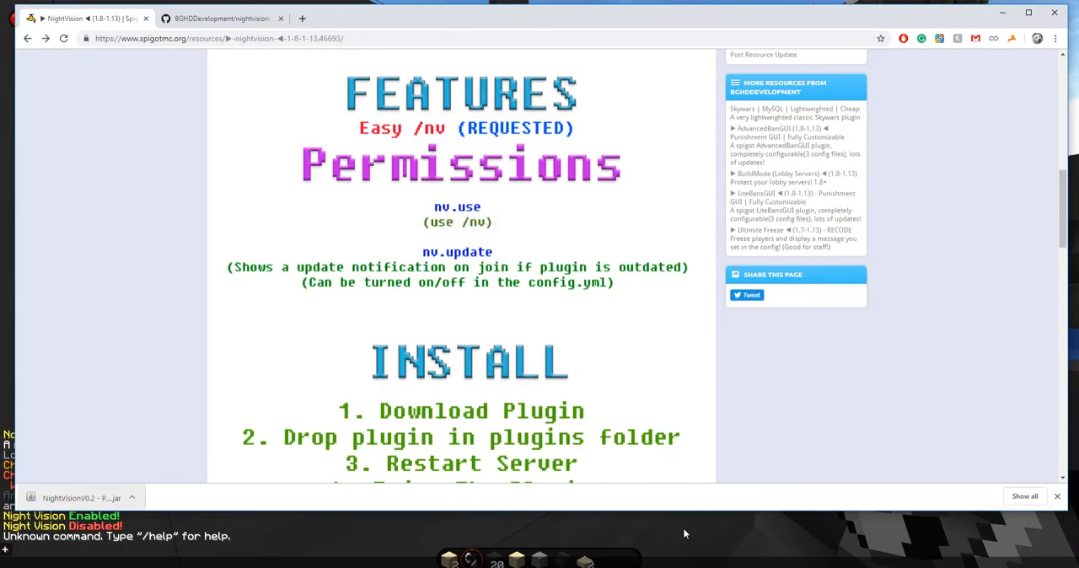